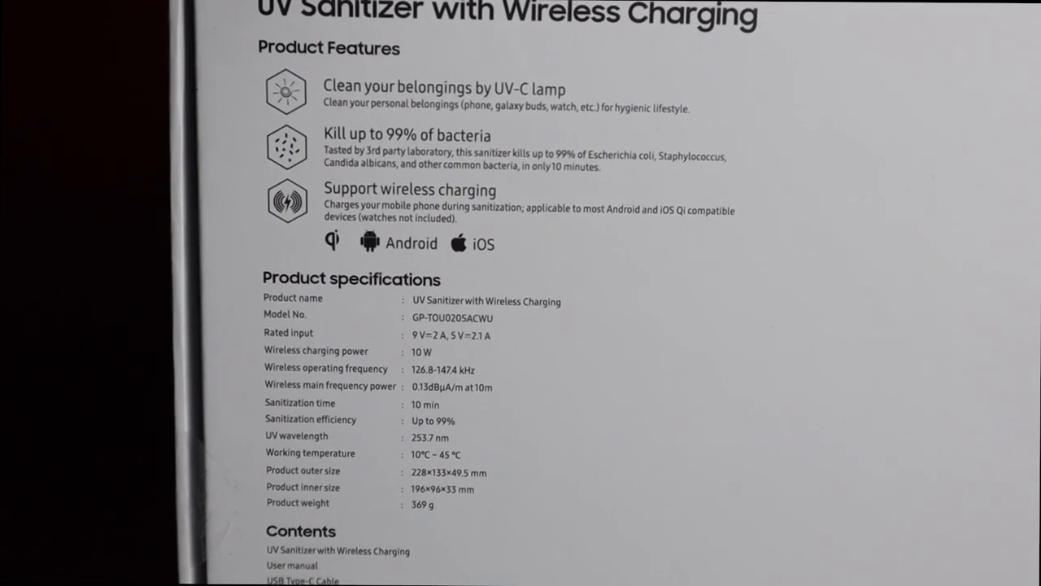
scroll(down, 3)
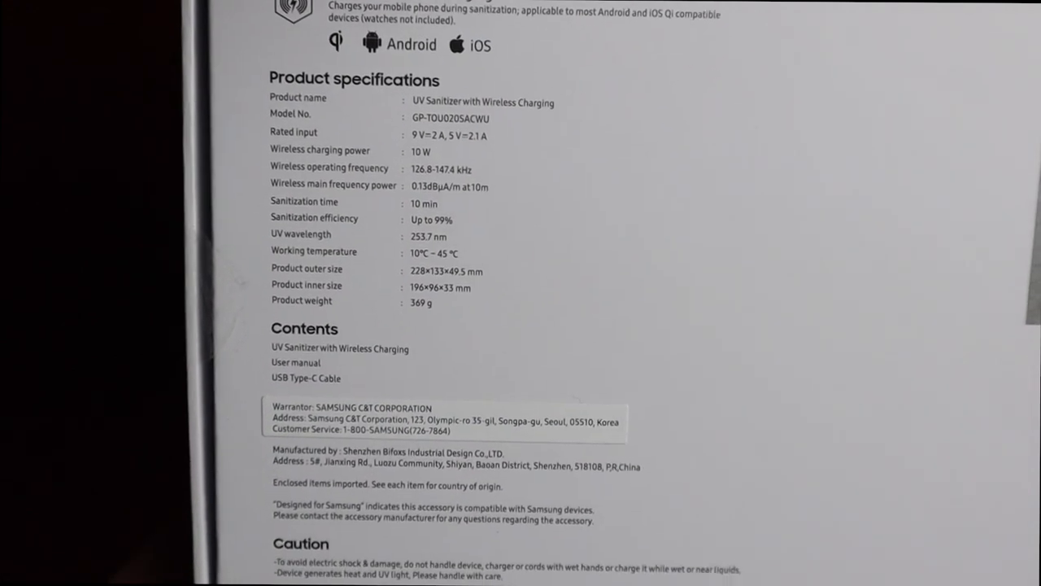
scroll(down, 3)
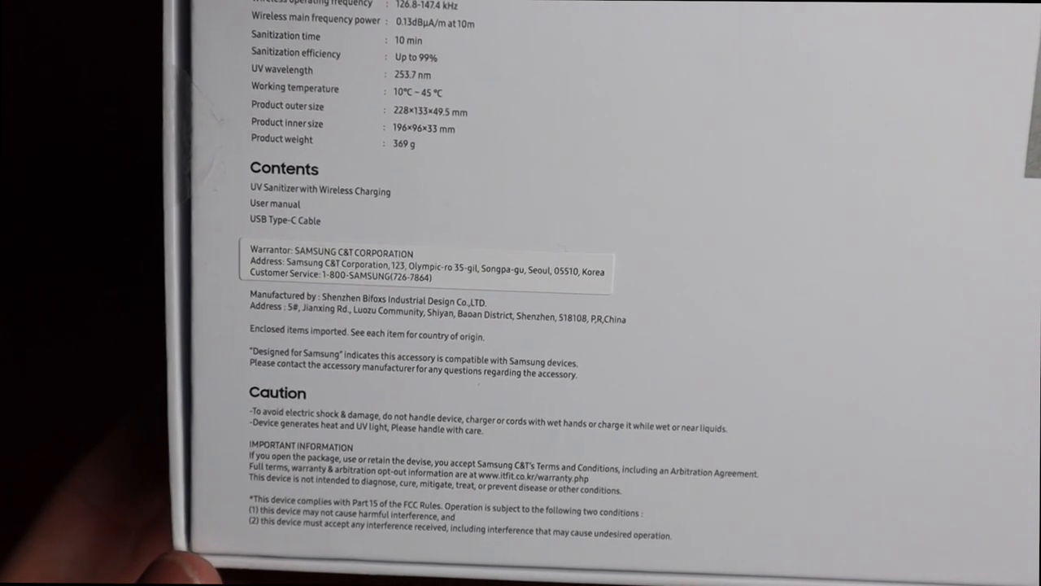